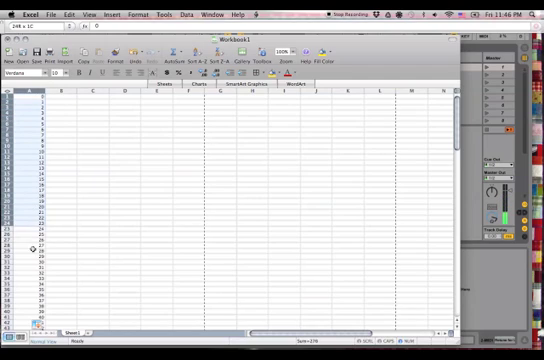
# - Enter =440*2^((A-69)/12) beside note 69 to compute its frequency from 440 Hz
pyautogui.scroll(-3)
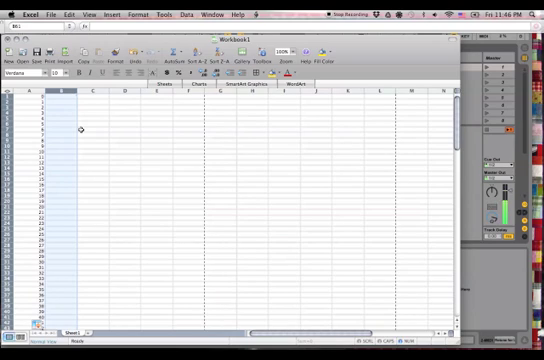
pyautogui.scroll(-3)
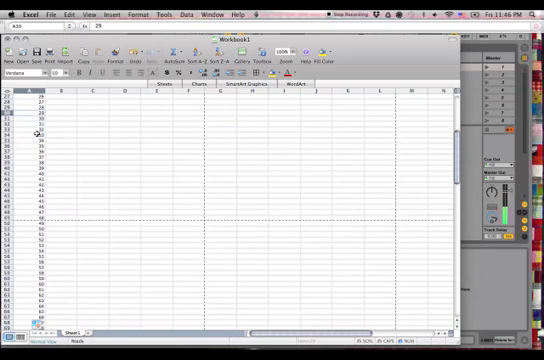
pyautogui.scroll(-3)
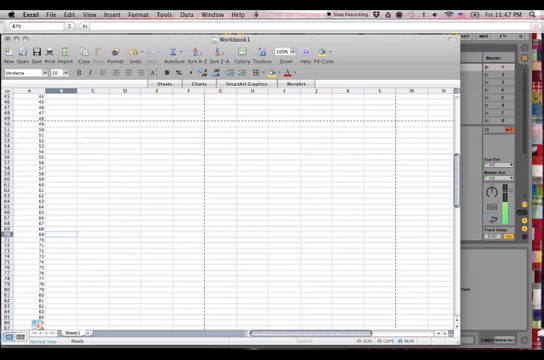
pyautogui.write('=440')
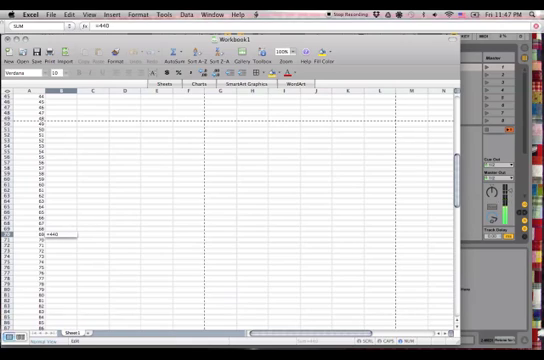
pyautogui.write('*2^((A70-69')
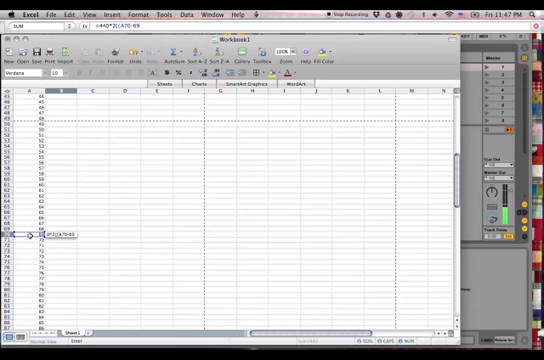
pyautogui.write('/')
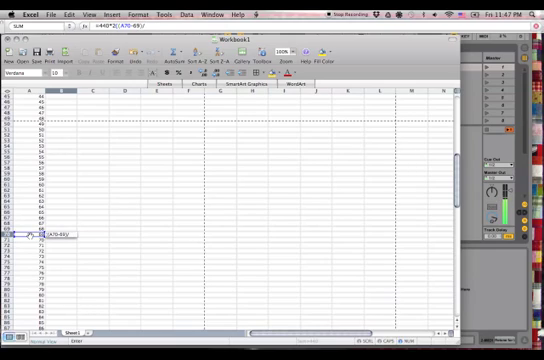
pyautogui.write('12)')
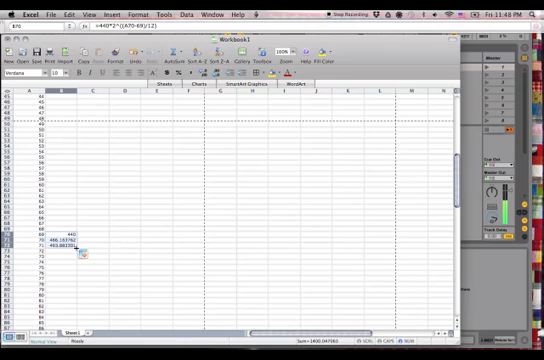
# - Fill the frequency formula down column B for every note number
pyautogui.scroll(-3)
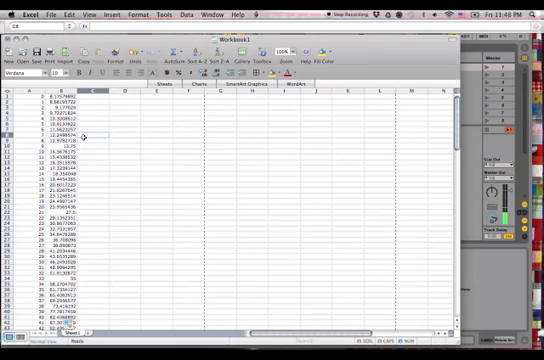
pyautogui.scroll(-3)
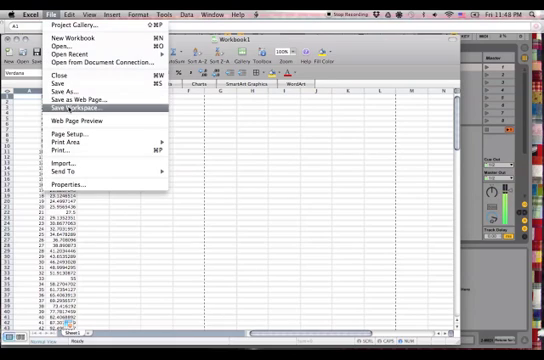
# - Save the sheet as 'Equal Temperament' in Comma Separated Values (.csv) format
pyautogui.click(60, 92)
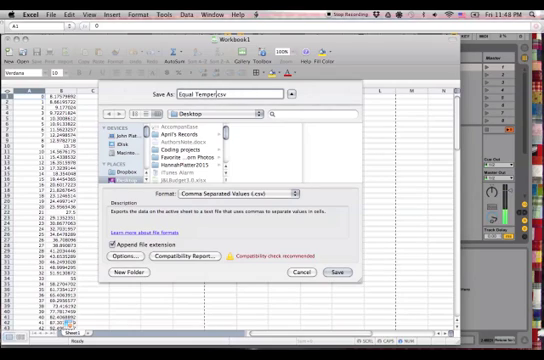
pyautogui.write('ament')
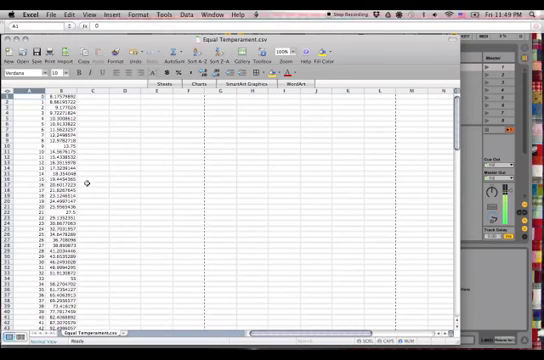
# - Fill column B with a linear series of 100, 200, ... rising in 100 Hz steps
pyautogui.scroll(-3)
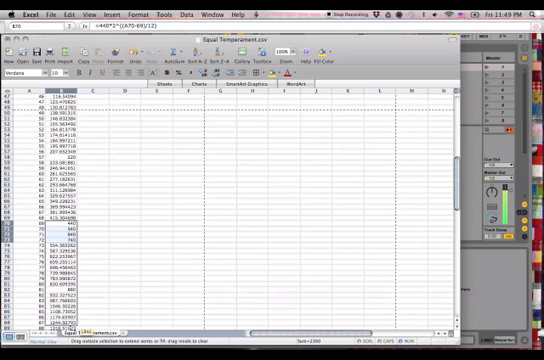
pyautogui.scroll(-3)
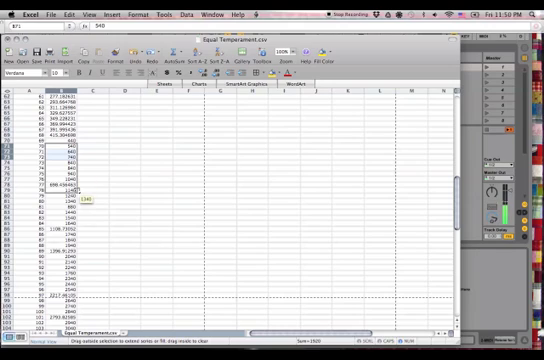
pyautogui.scroll(-3)
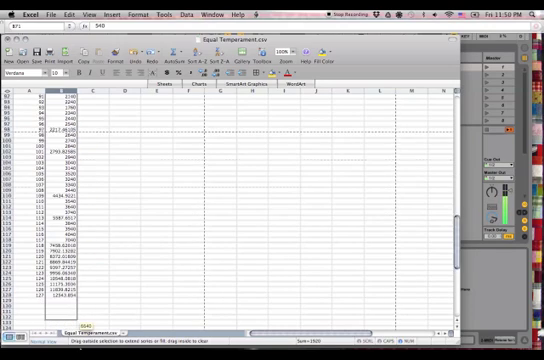
pyautogui.scroll(-3)
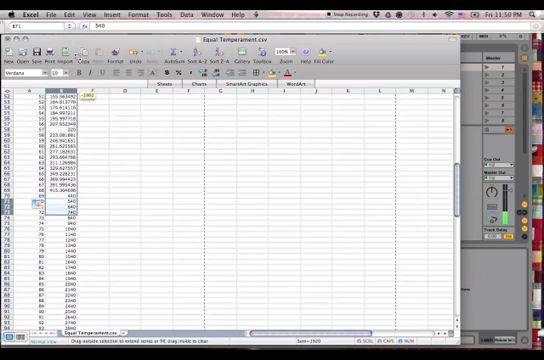
pyautogui.scroll(3)
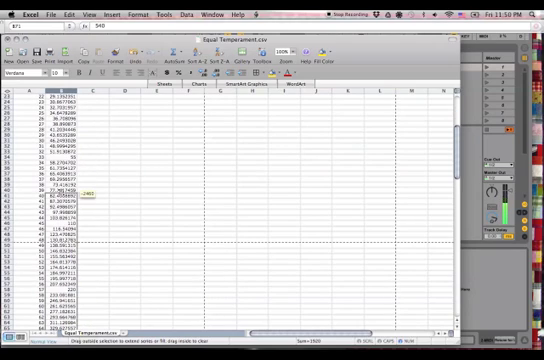
pyautogui.scroll(-3)
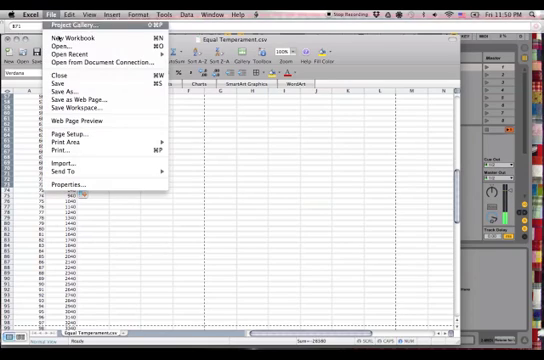
pyautogui.moveTo(70, 92)
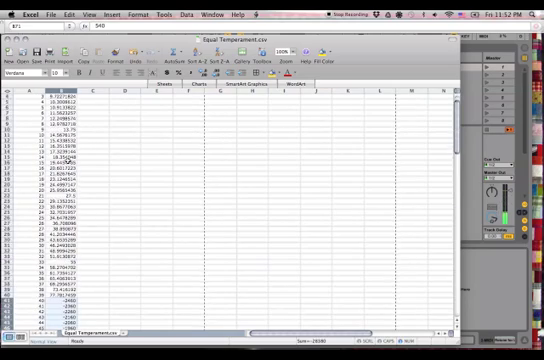
pyautogui.scroll(-3)
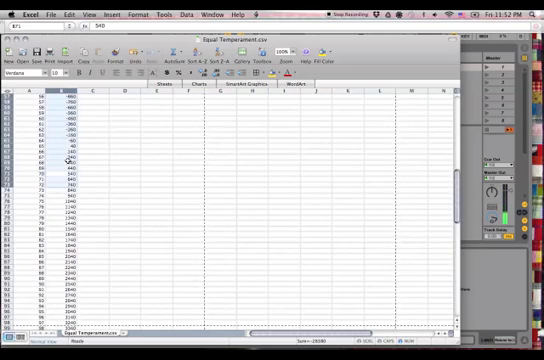
pyautogui.scroll(-3)
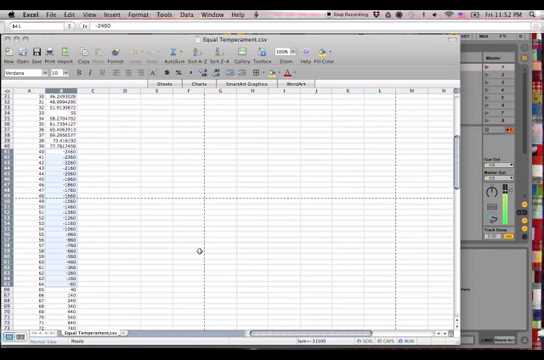
pyautogui.scroll(-3)
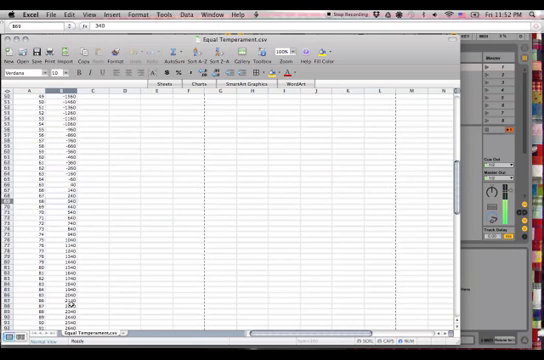
pyautogui.scroll(-3)
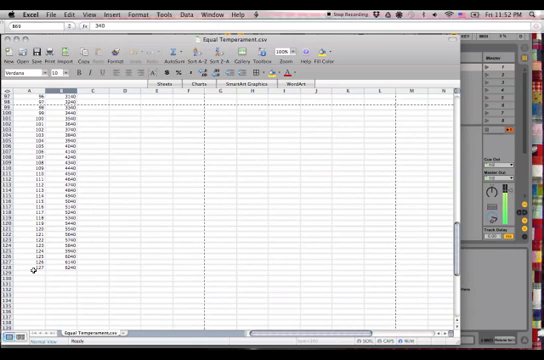